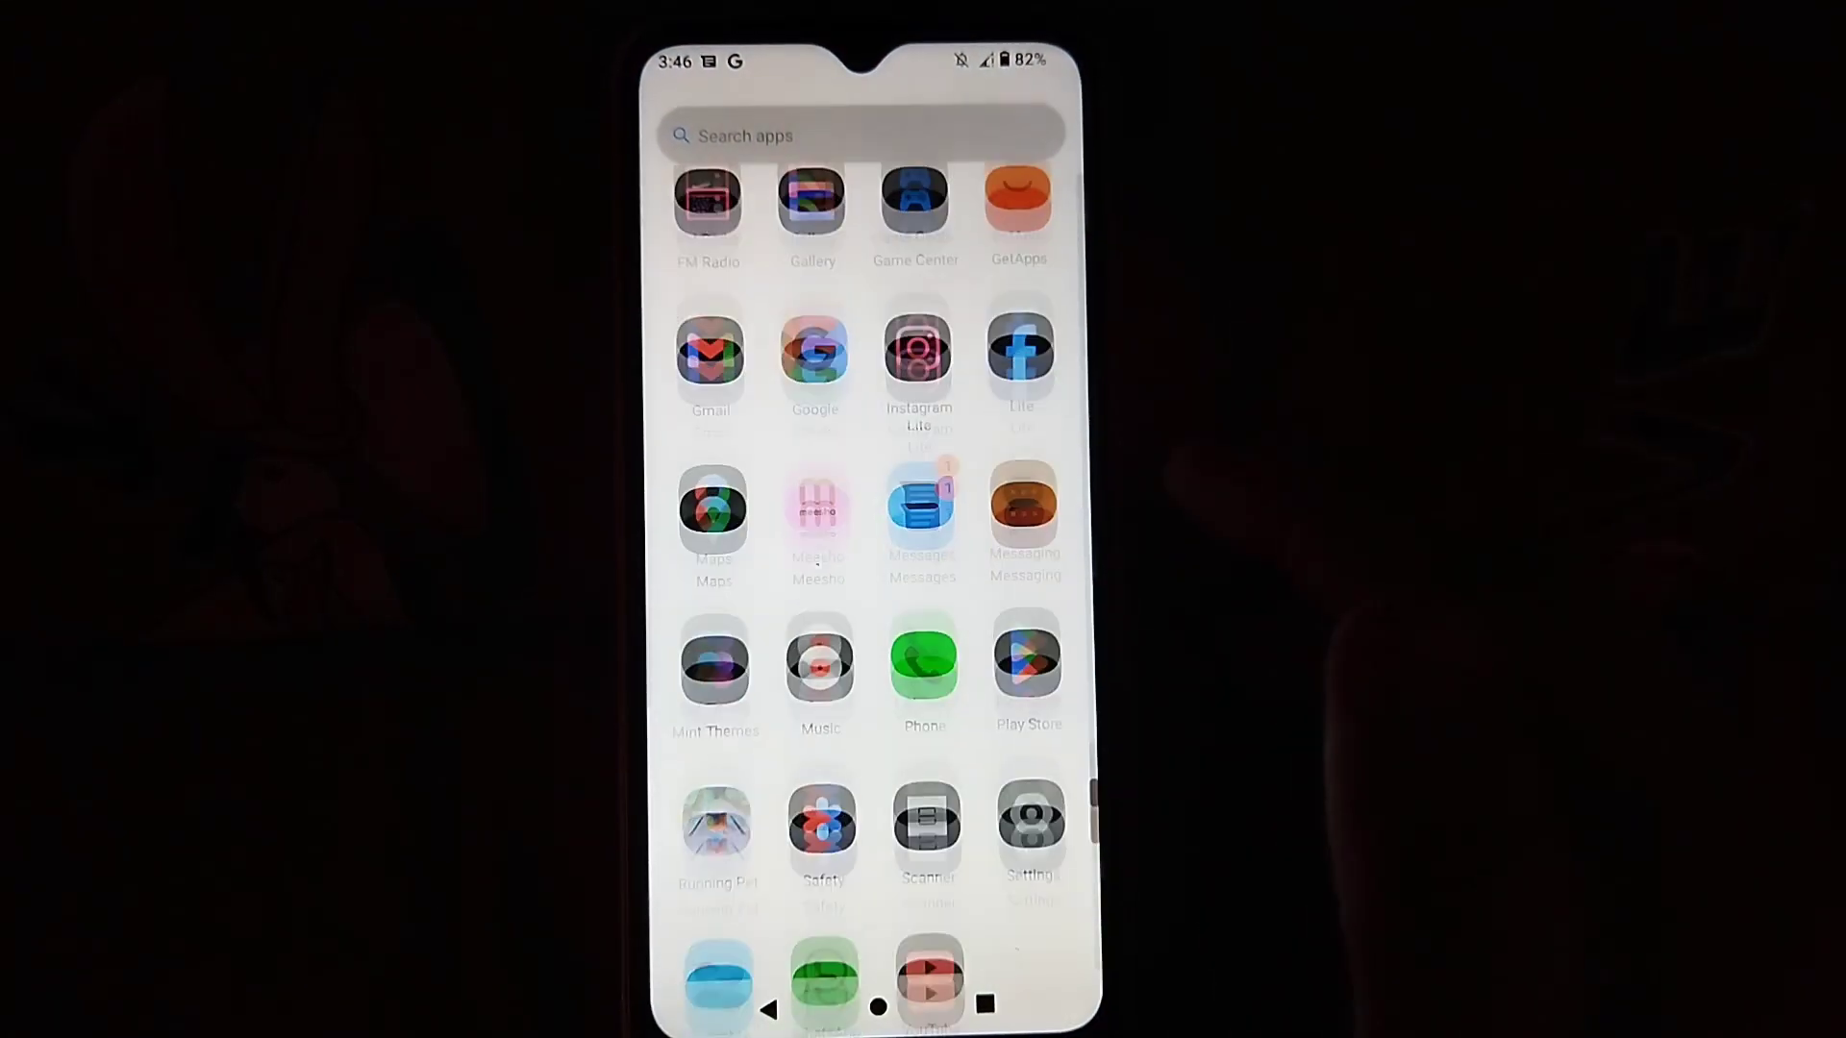
- Launch the Settings app from the app drawer to show the main categories
left_click(817, 508)
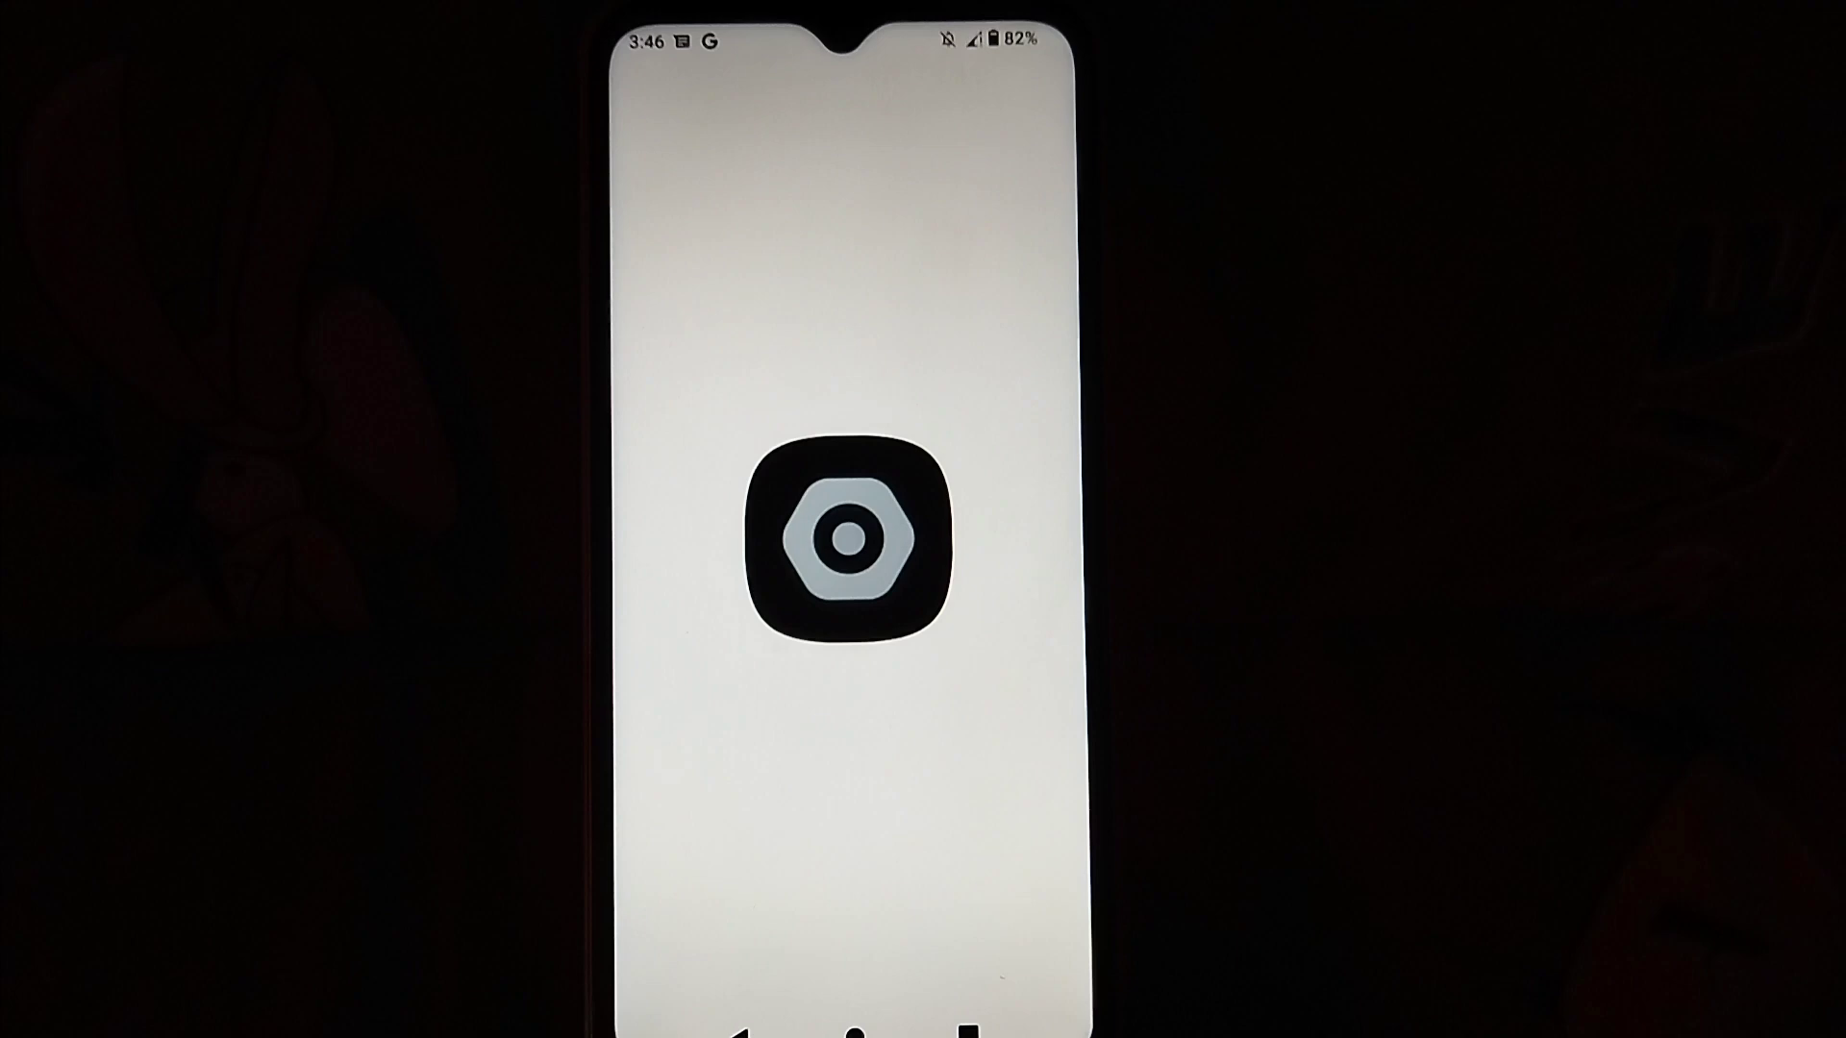
left_click(852, 536)
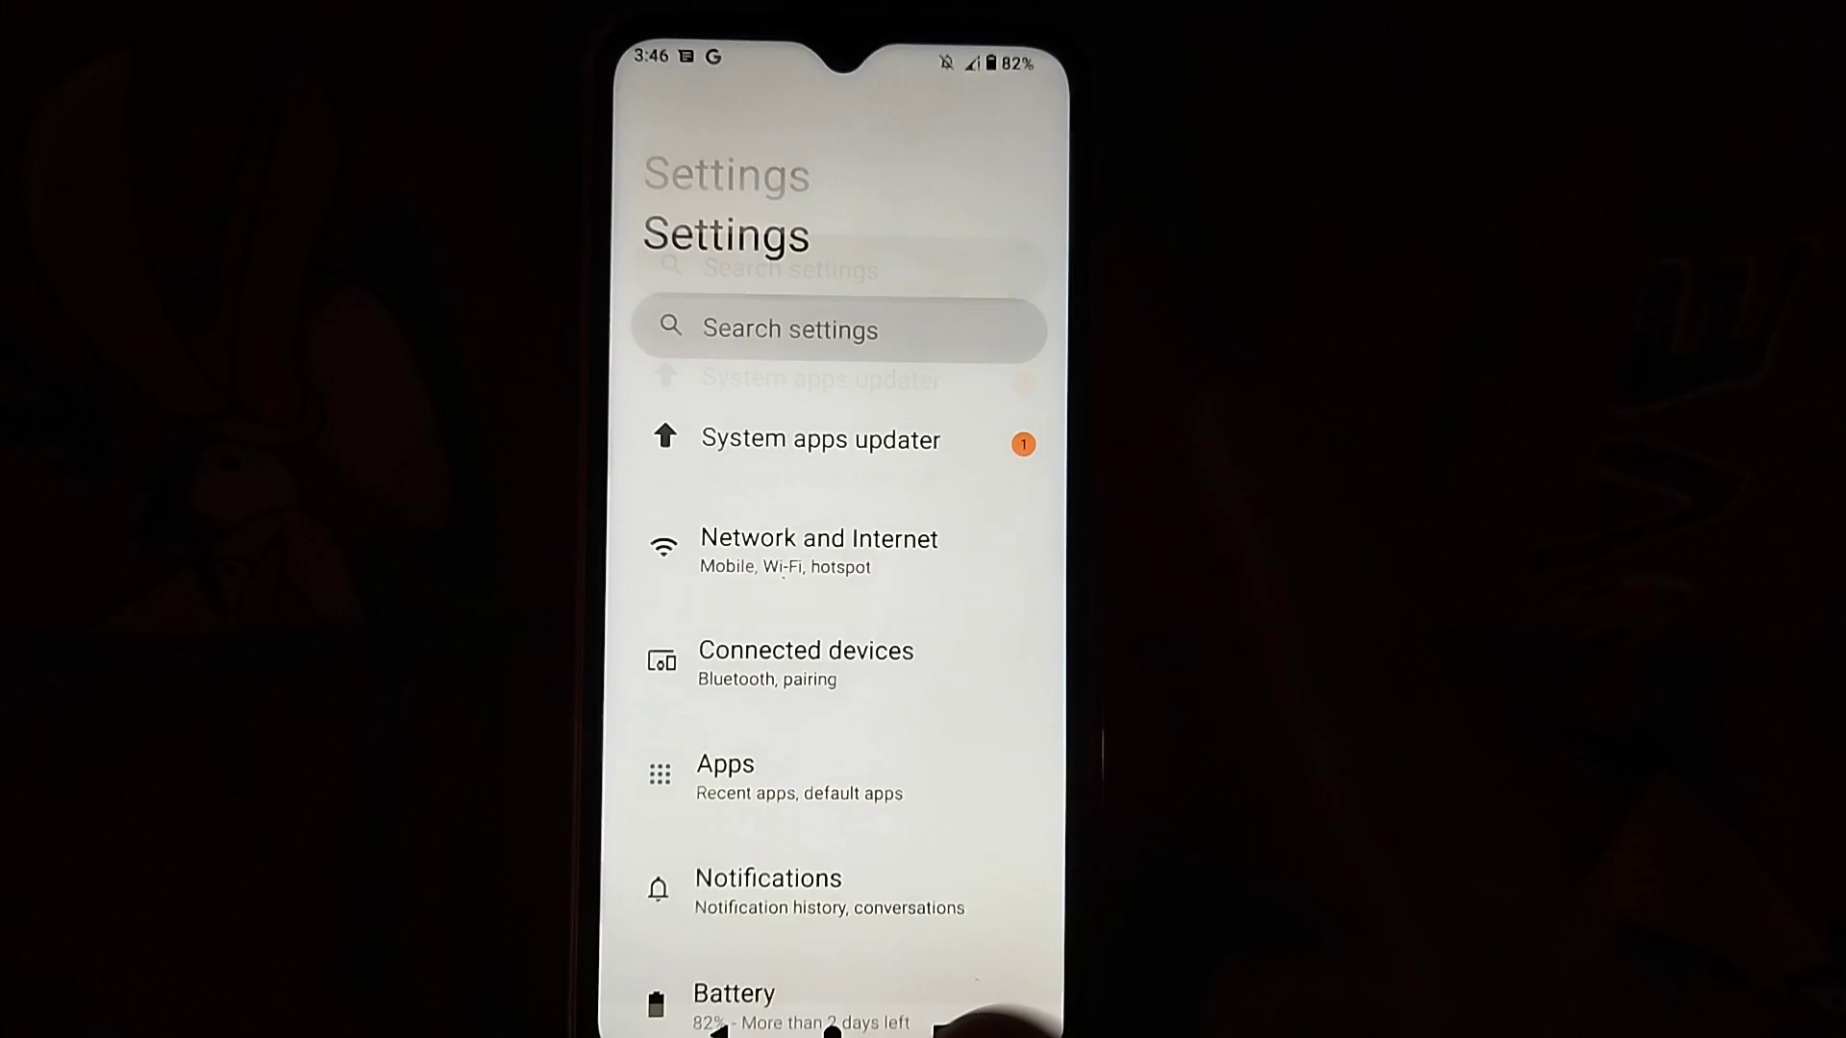
- Go to About phone and scroll to the Android version and build number entries
scroll("down", 3)
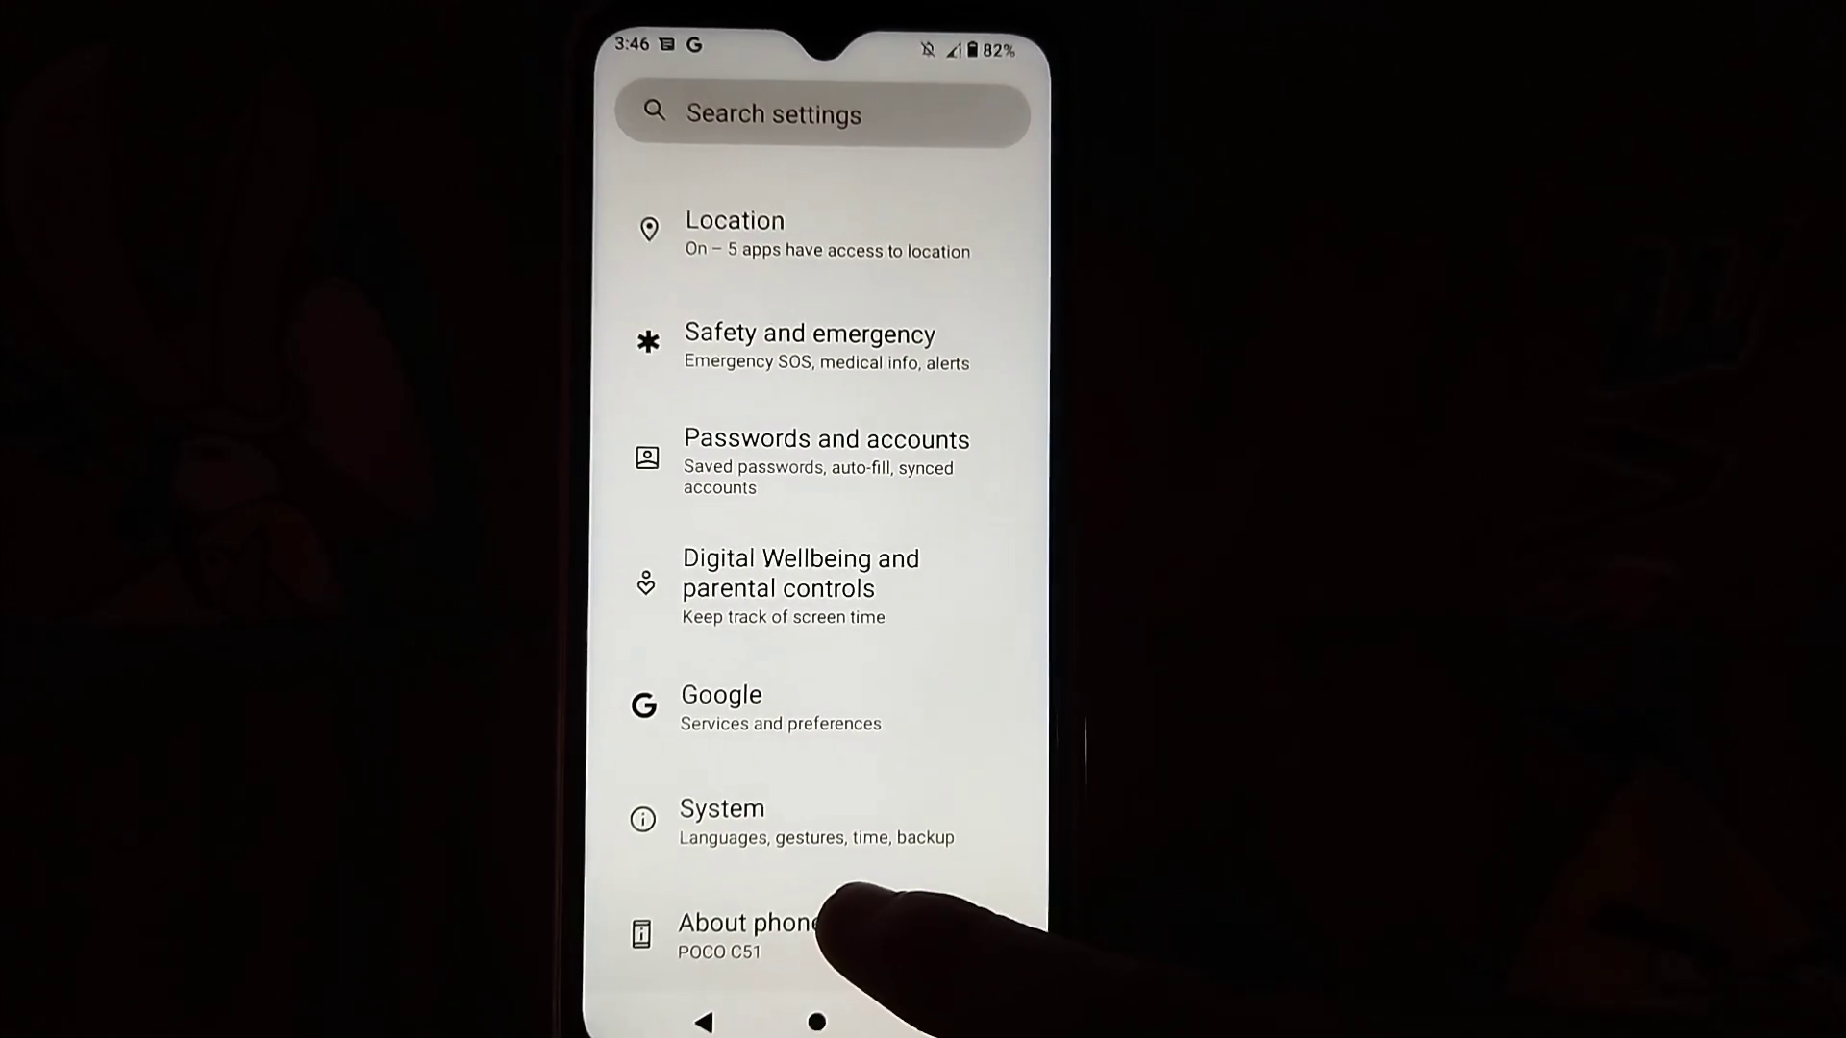
left_click(745, 931)
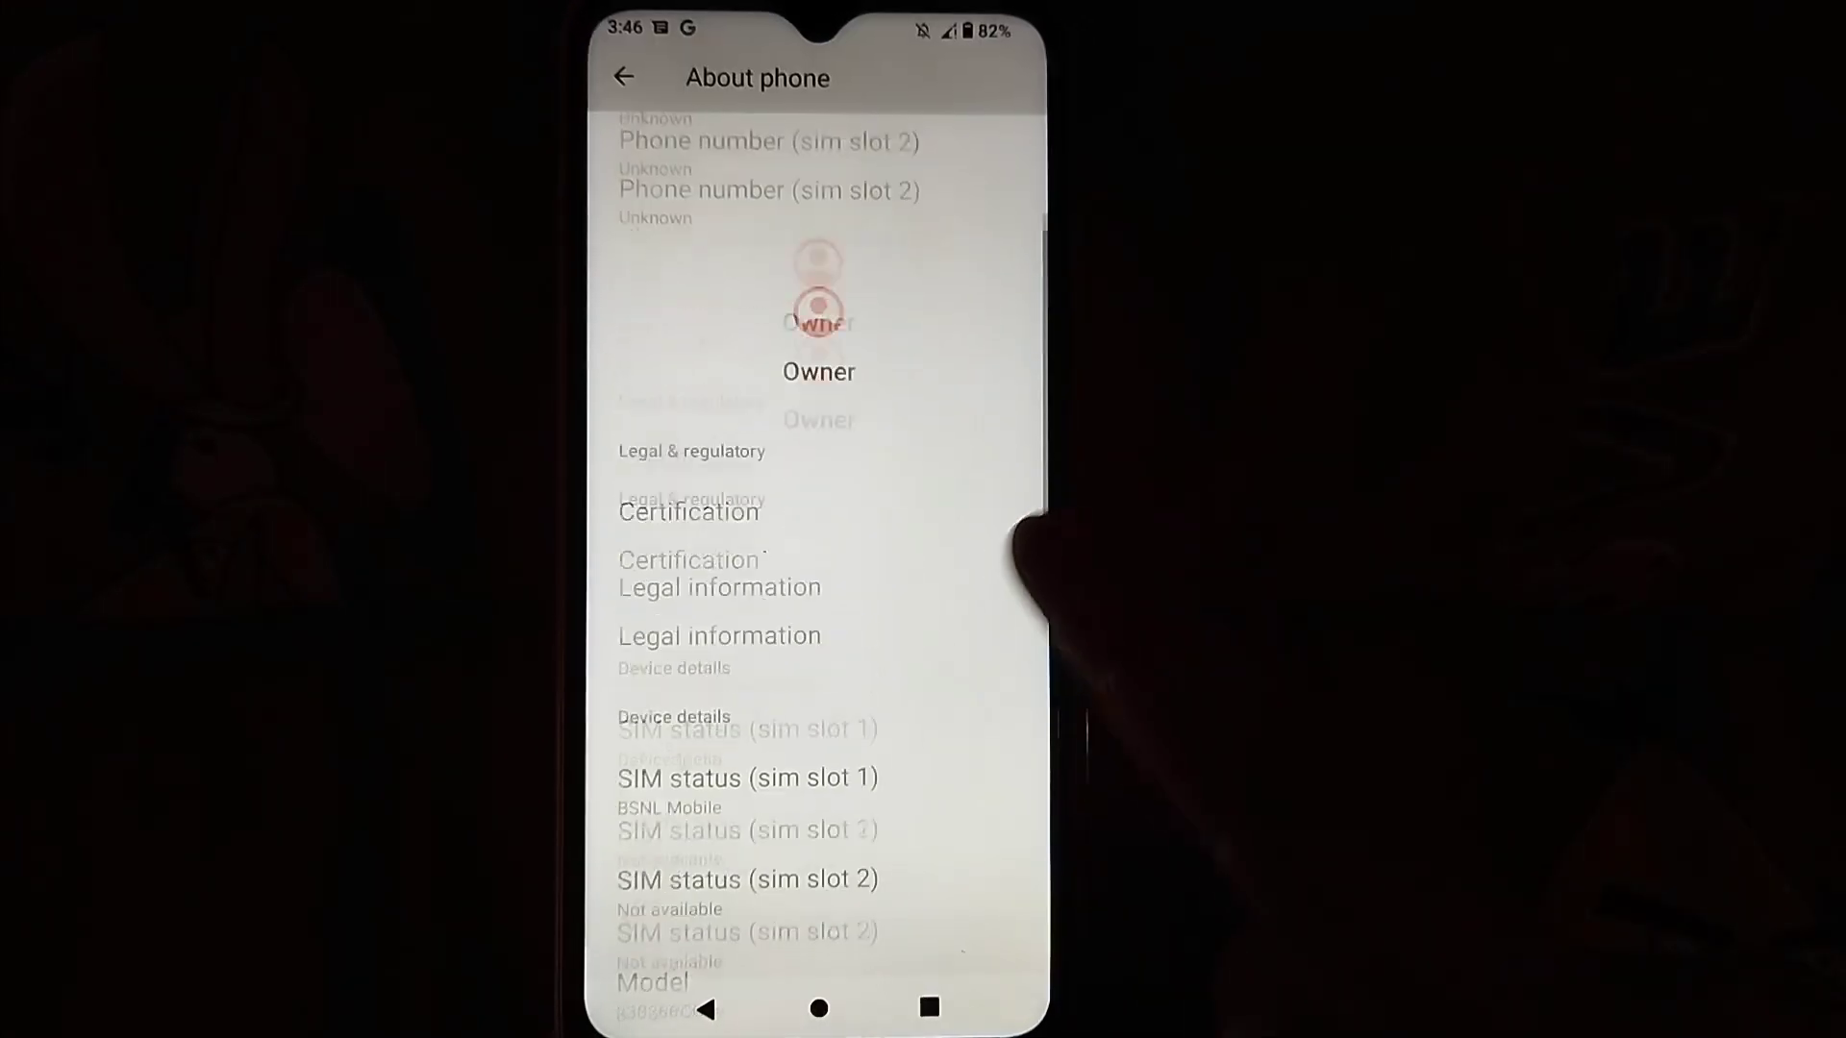
scroll("down", 3)
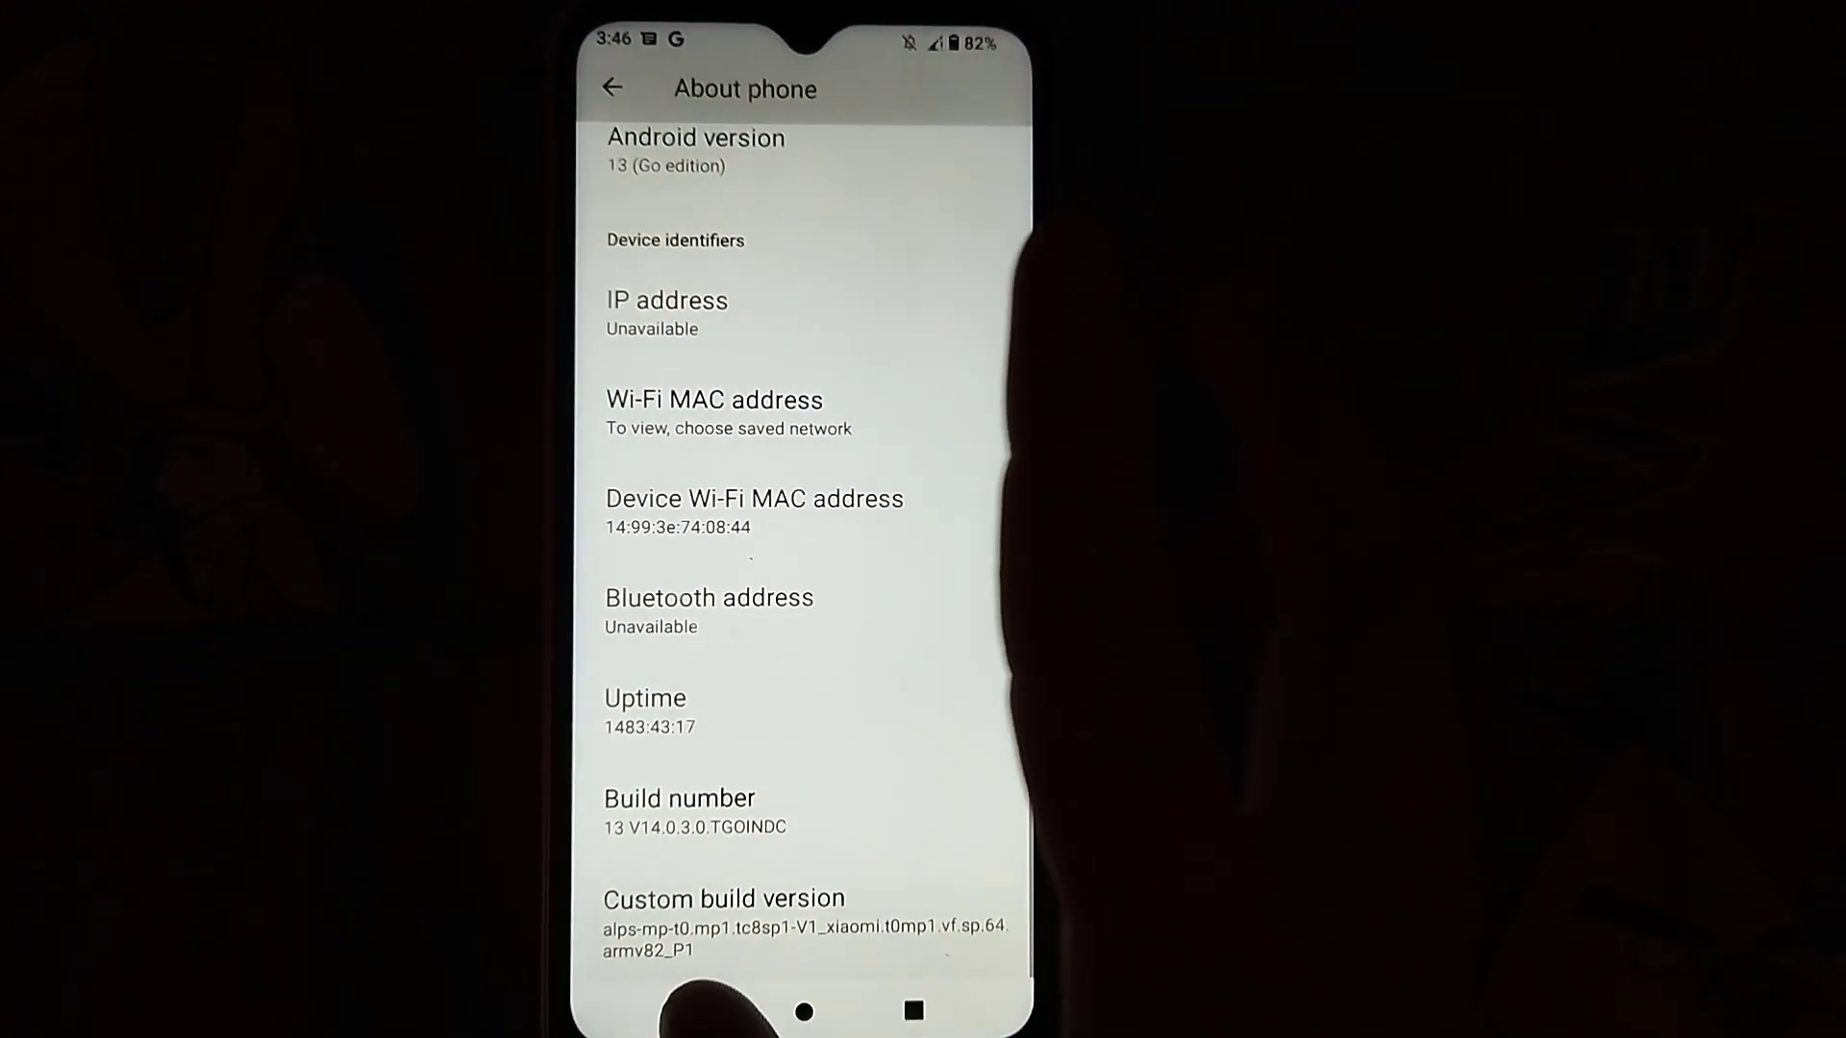
- Return to the main list and enter System, where Developer options is listed
left_click(610, 89)
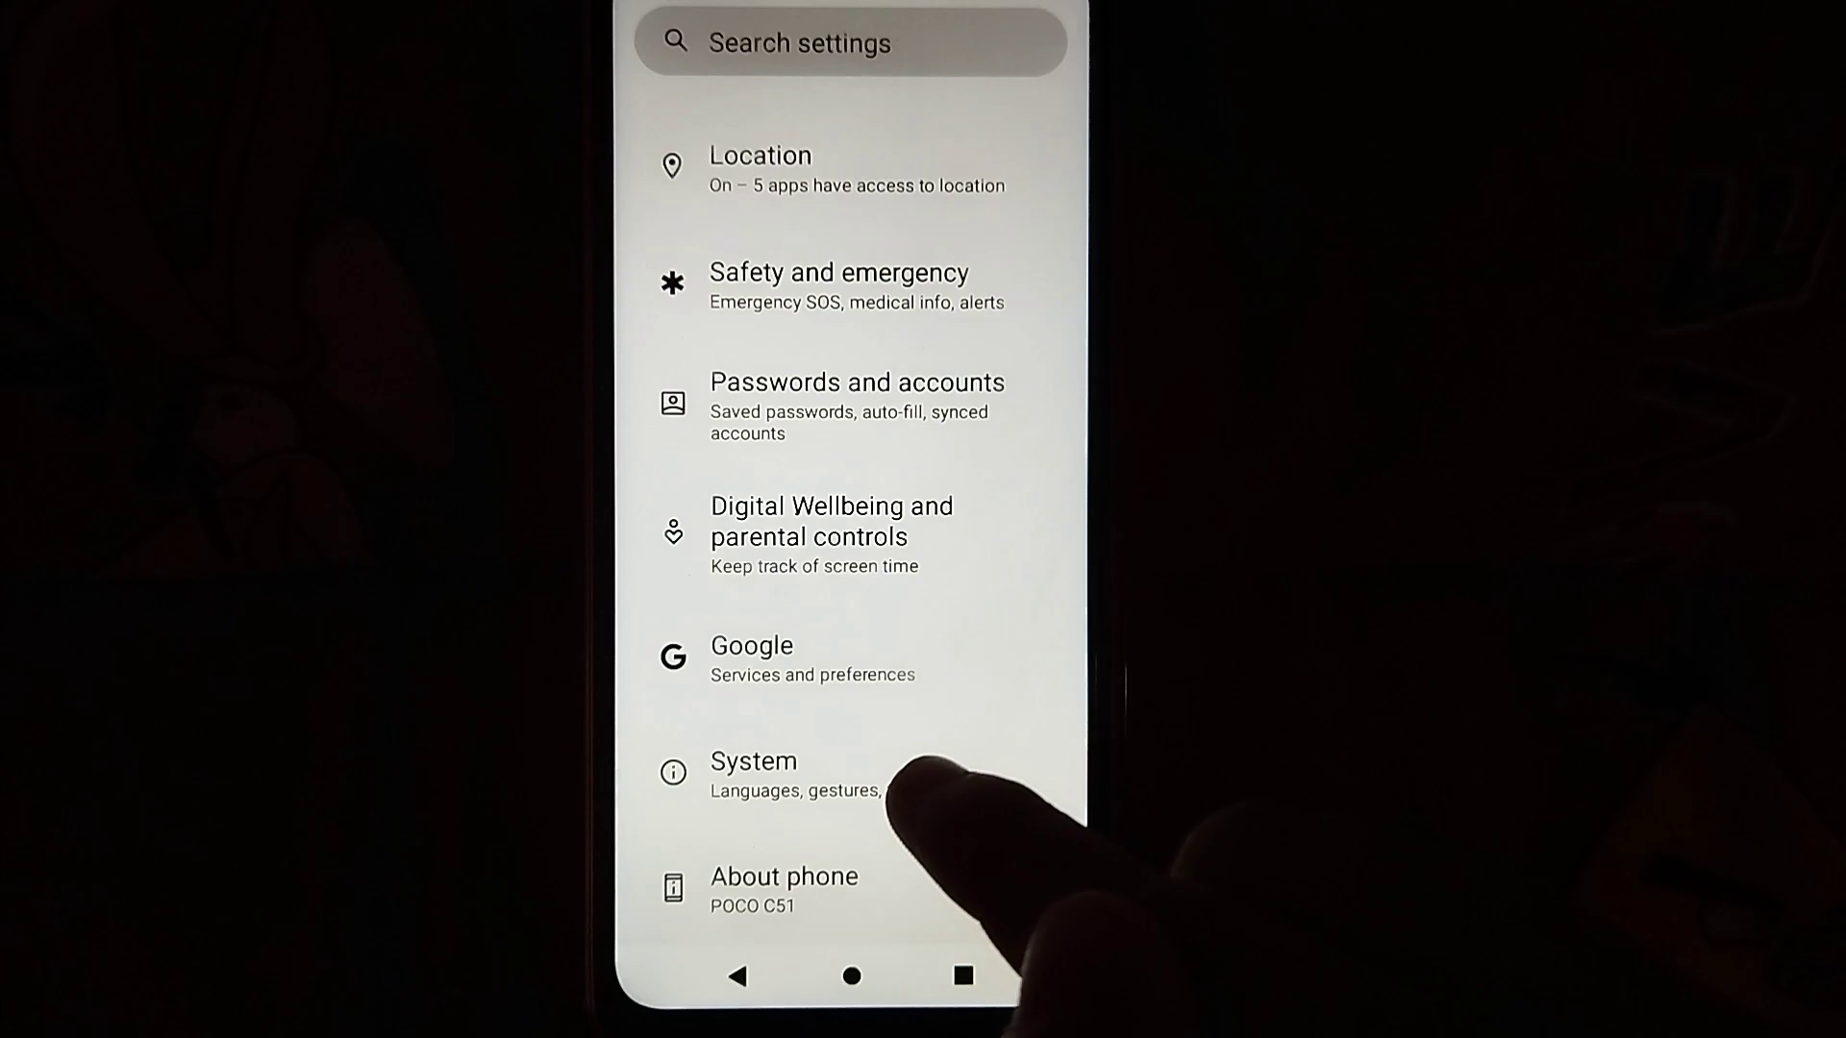
left_click(753, 771)
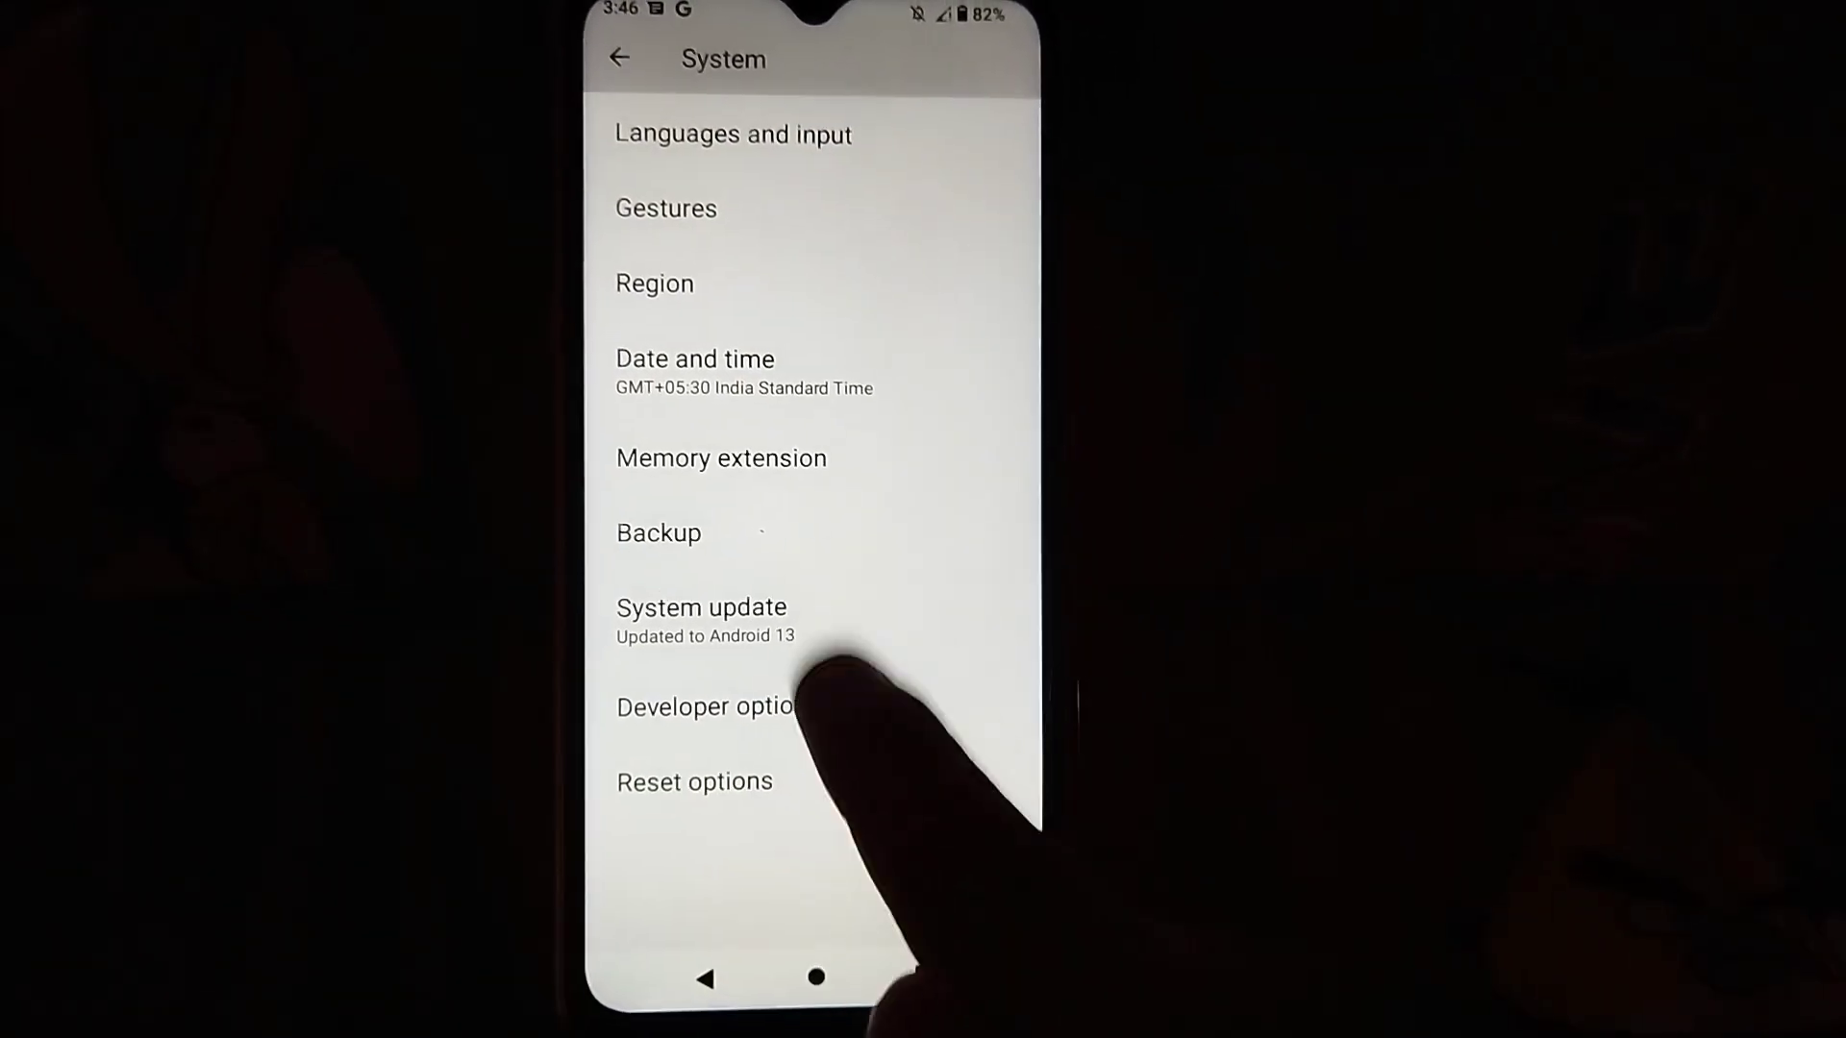
left_click(734, 715)
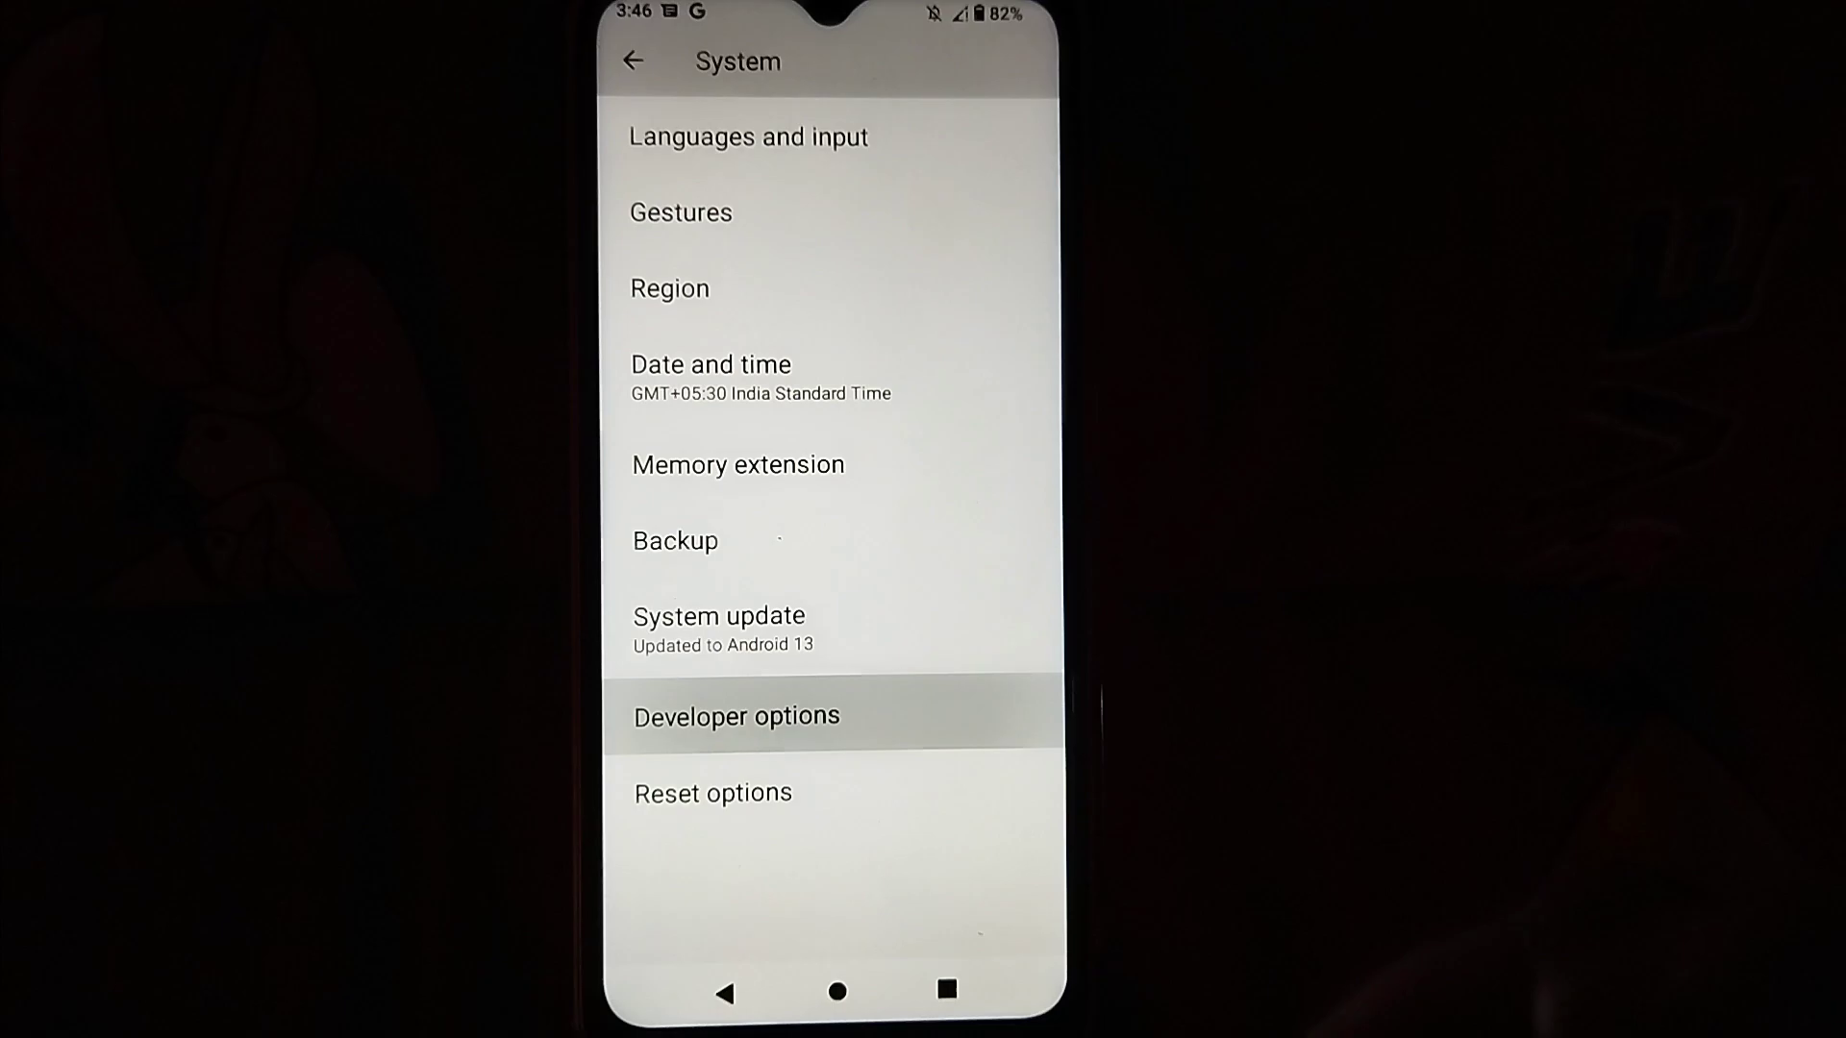
- Enter Developer options and scroll past Debugging to the animation scale entries
left_click(736, 715)
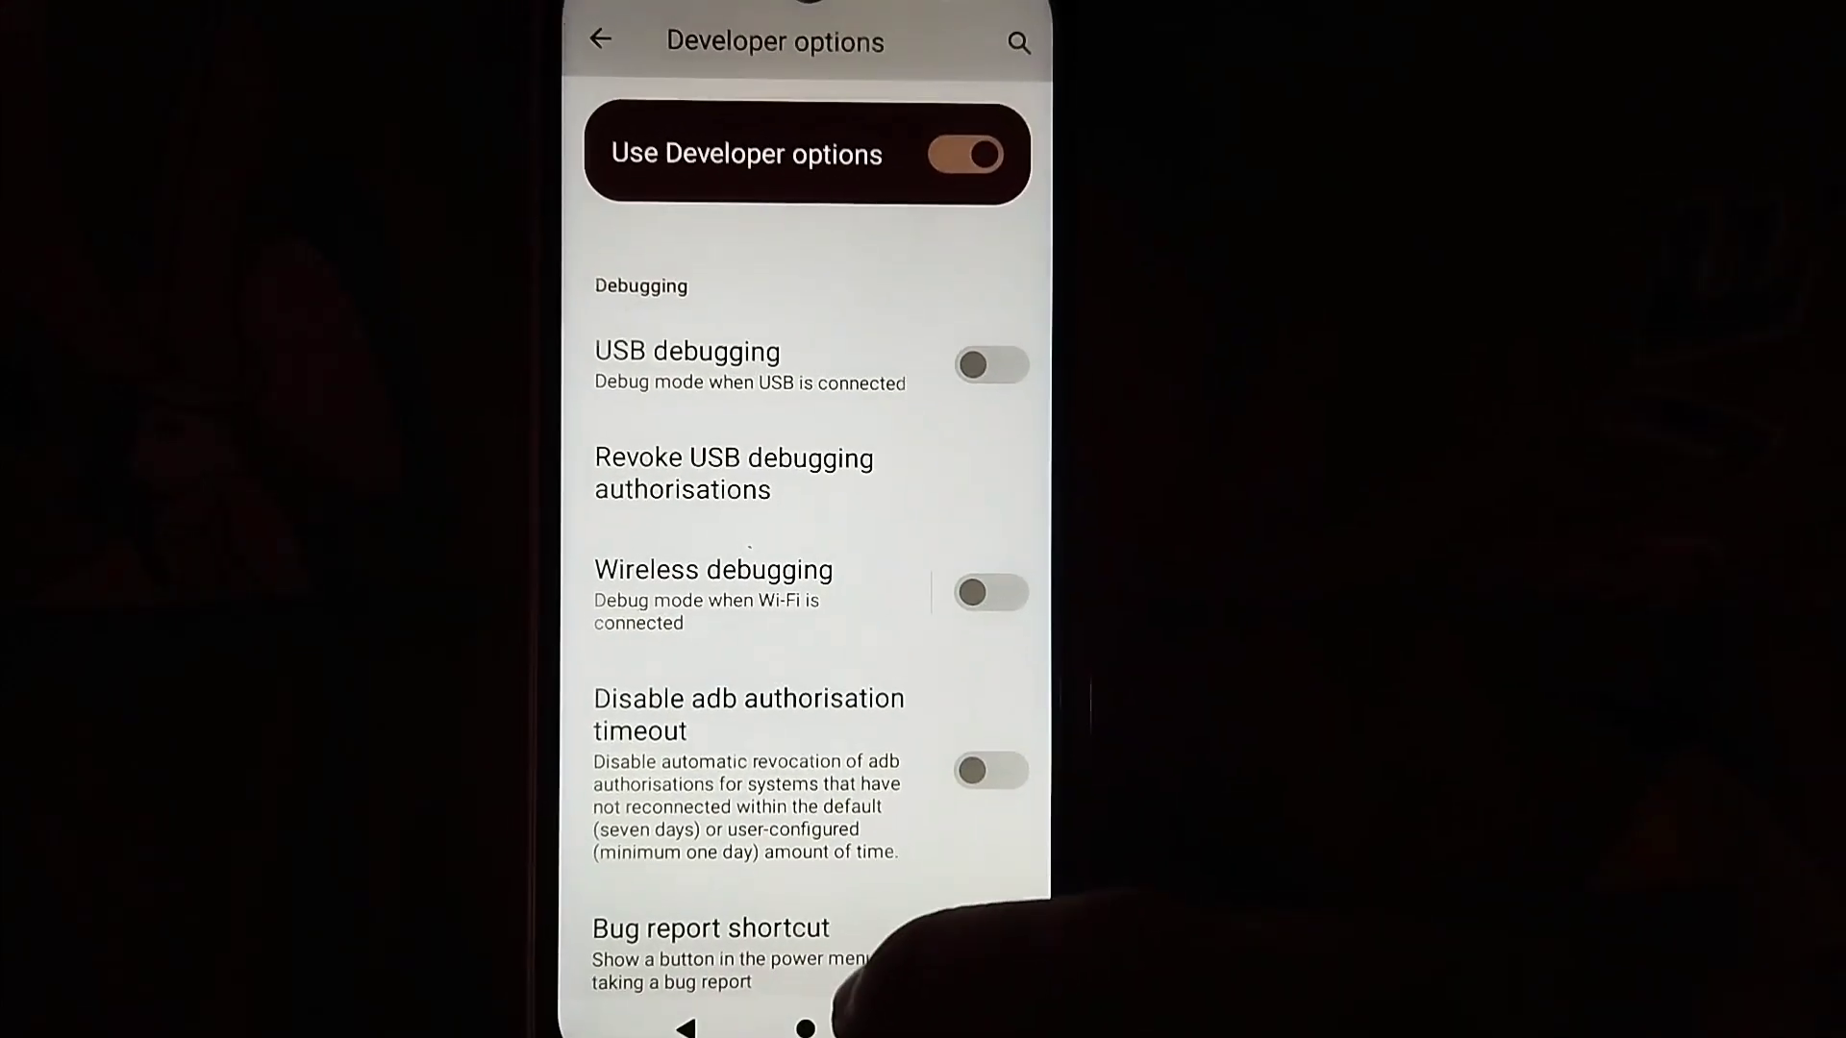
scroll("down", 3)
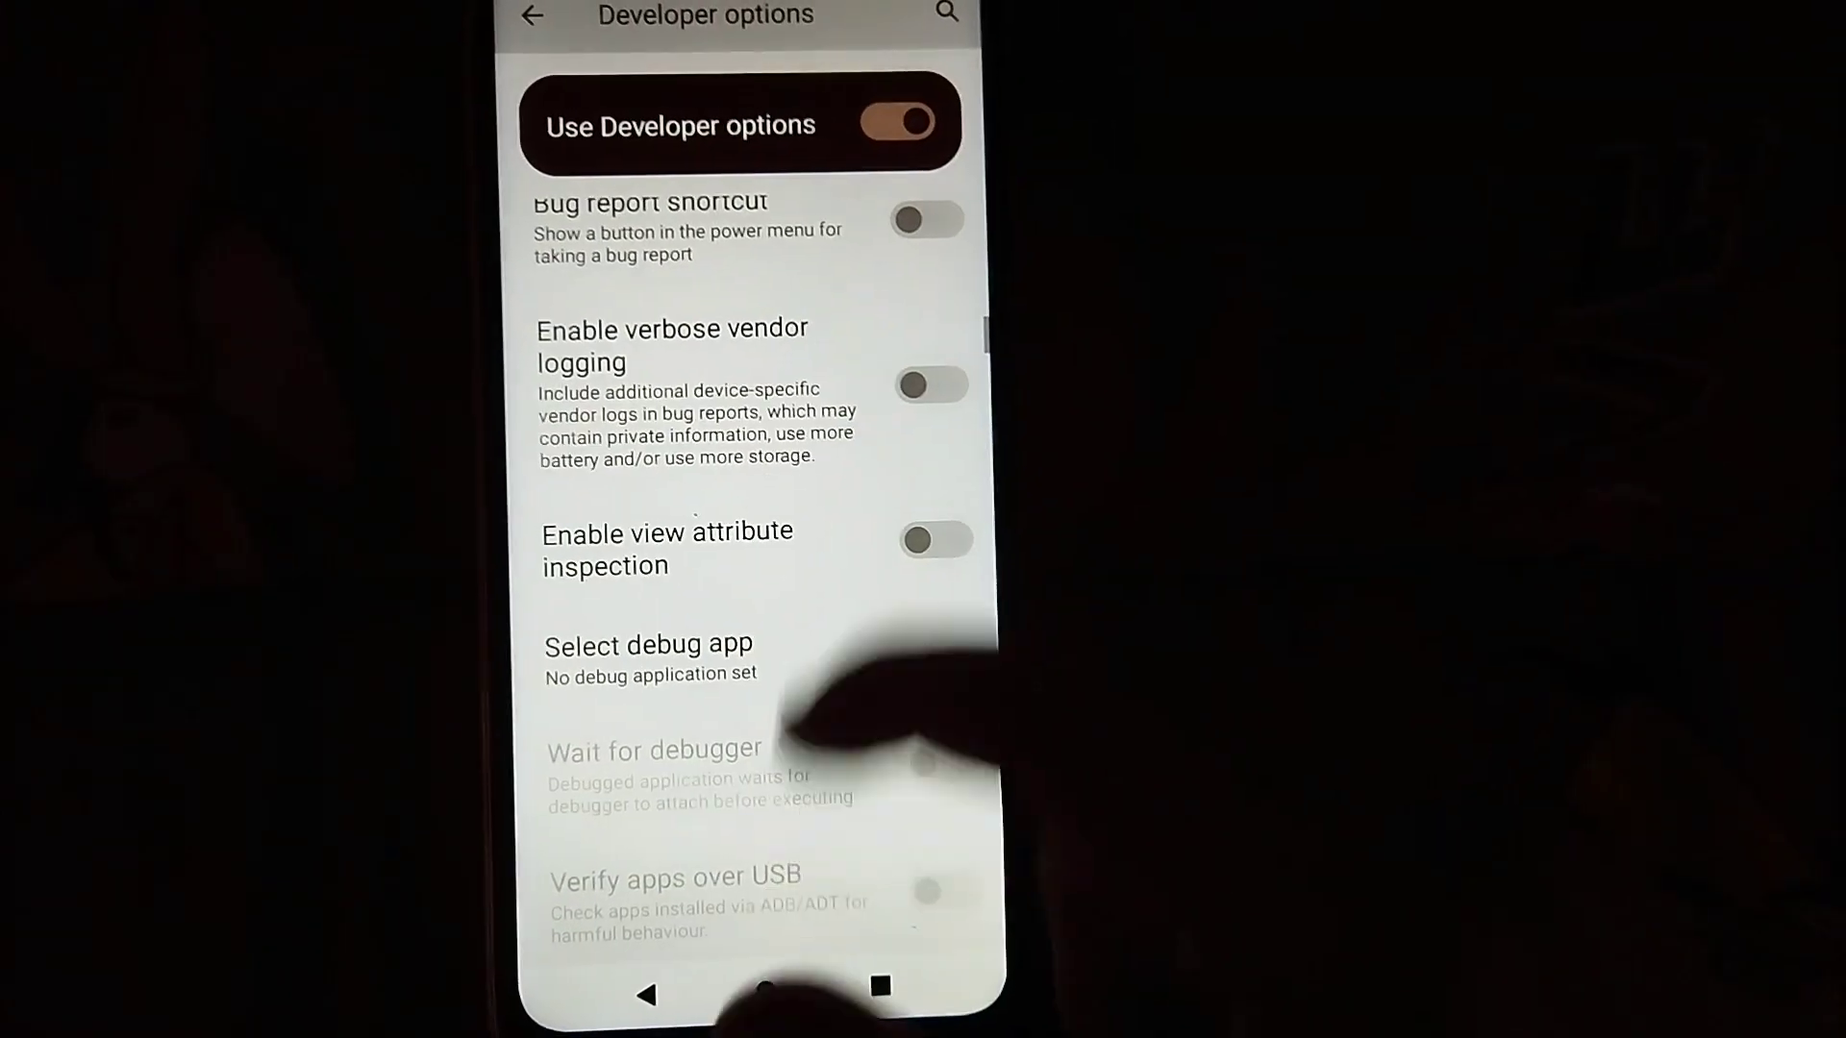
scroll("down", 3)
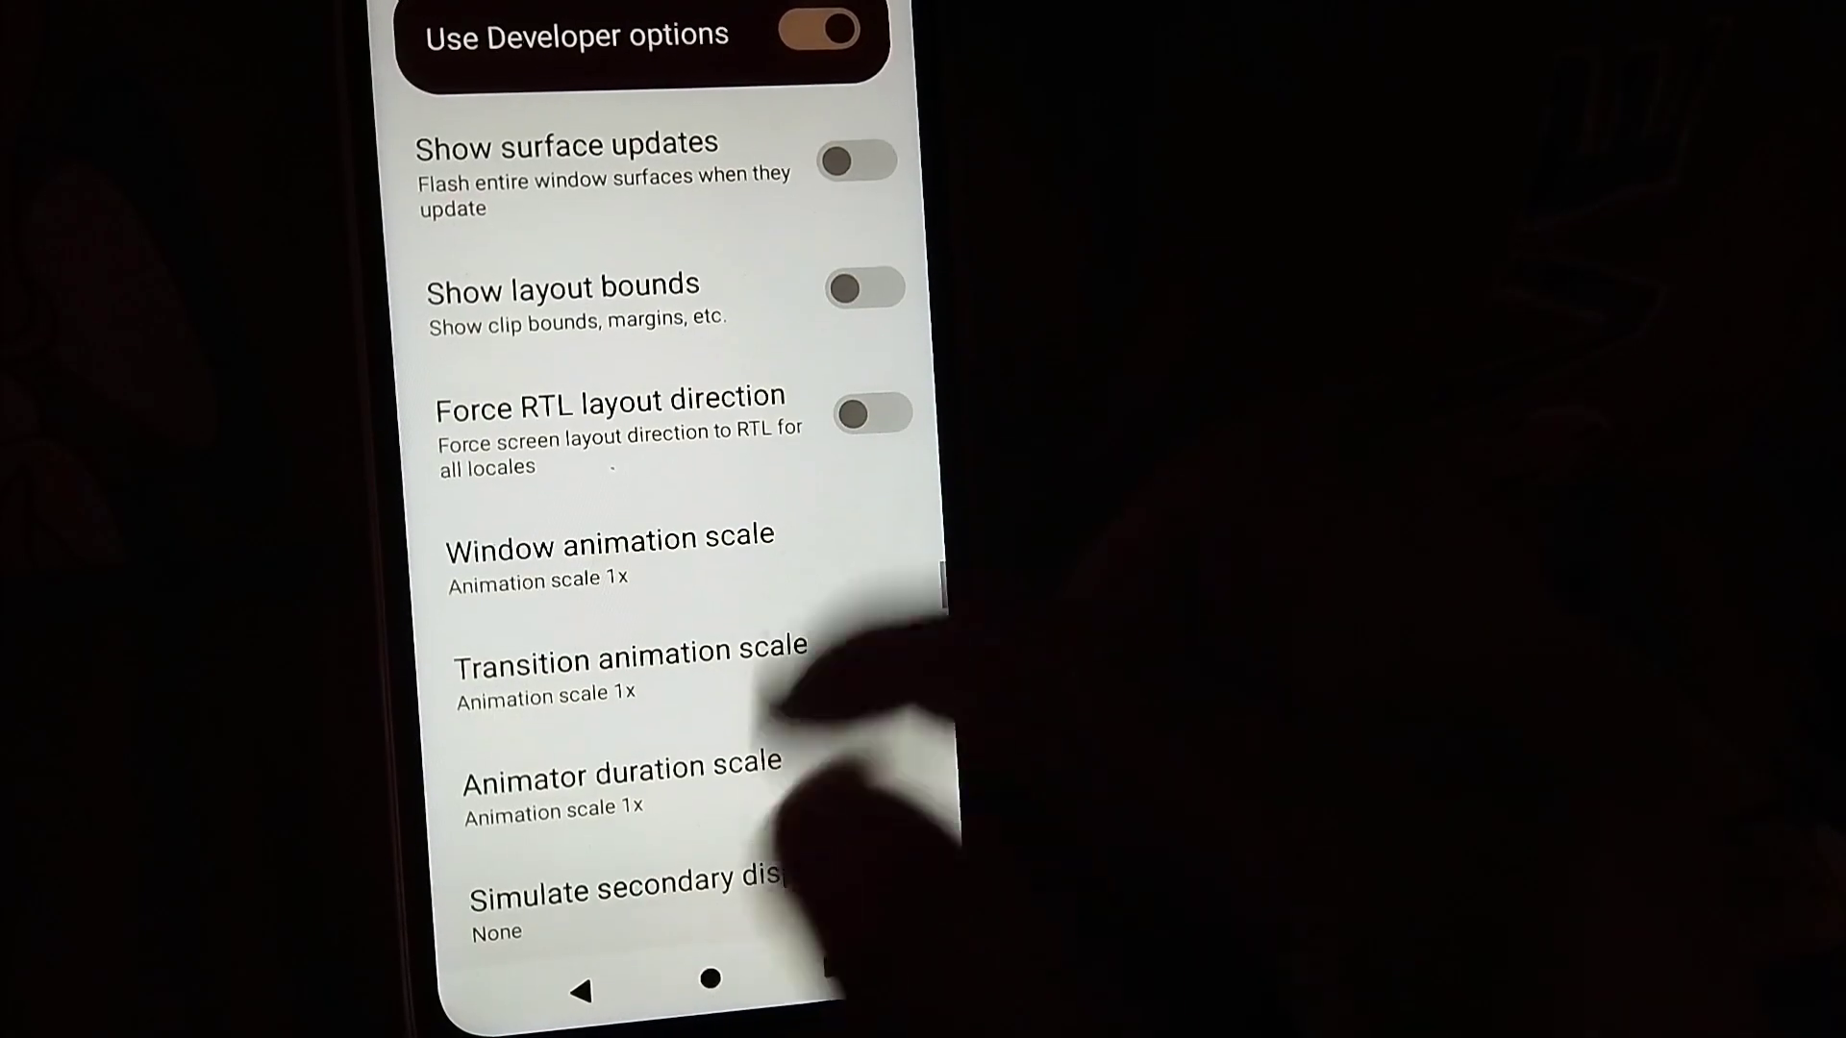
- Switch on Disable HW overlays under Hardware accelerated rendering
scroll("down", 3)
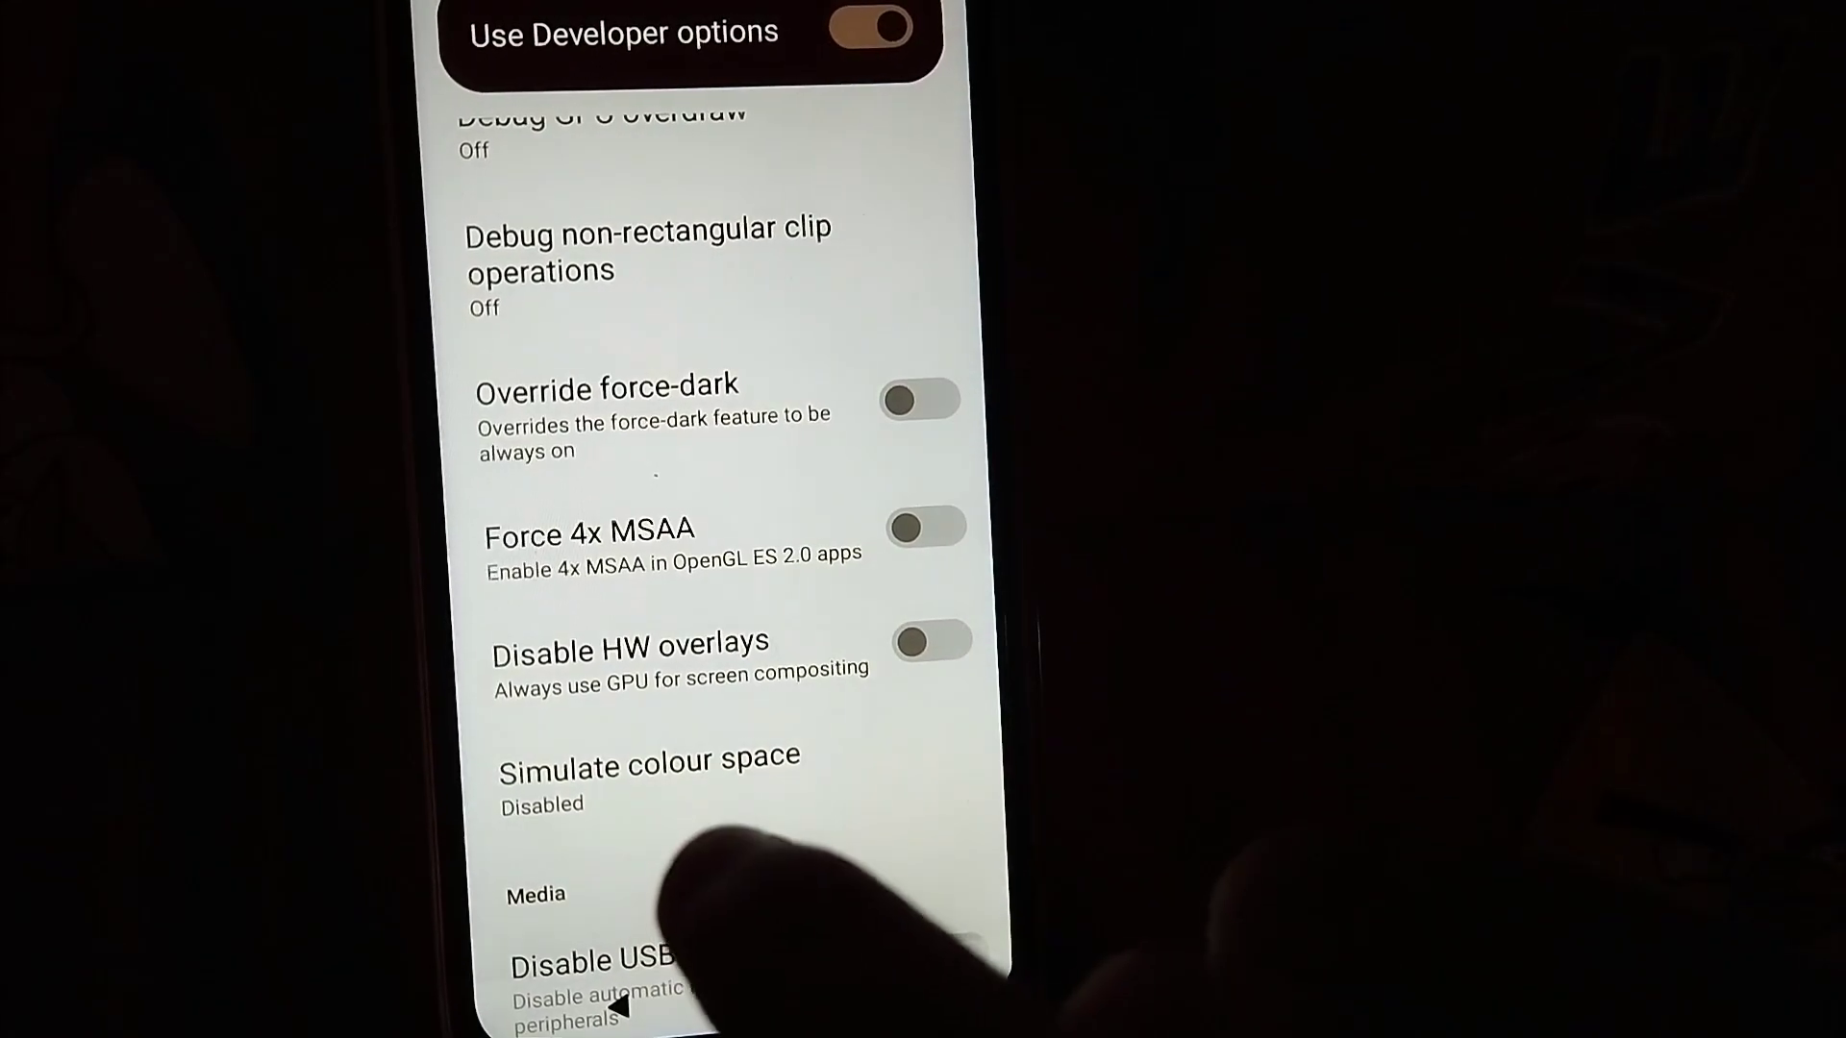
left_click(930, 642)
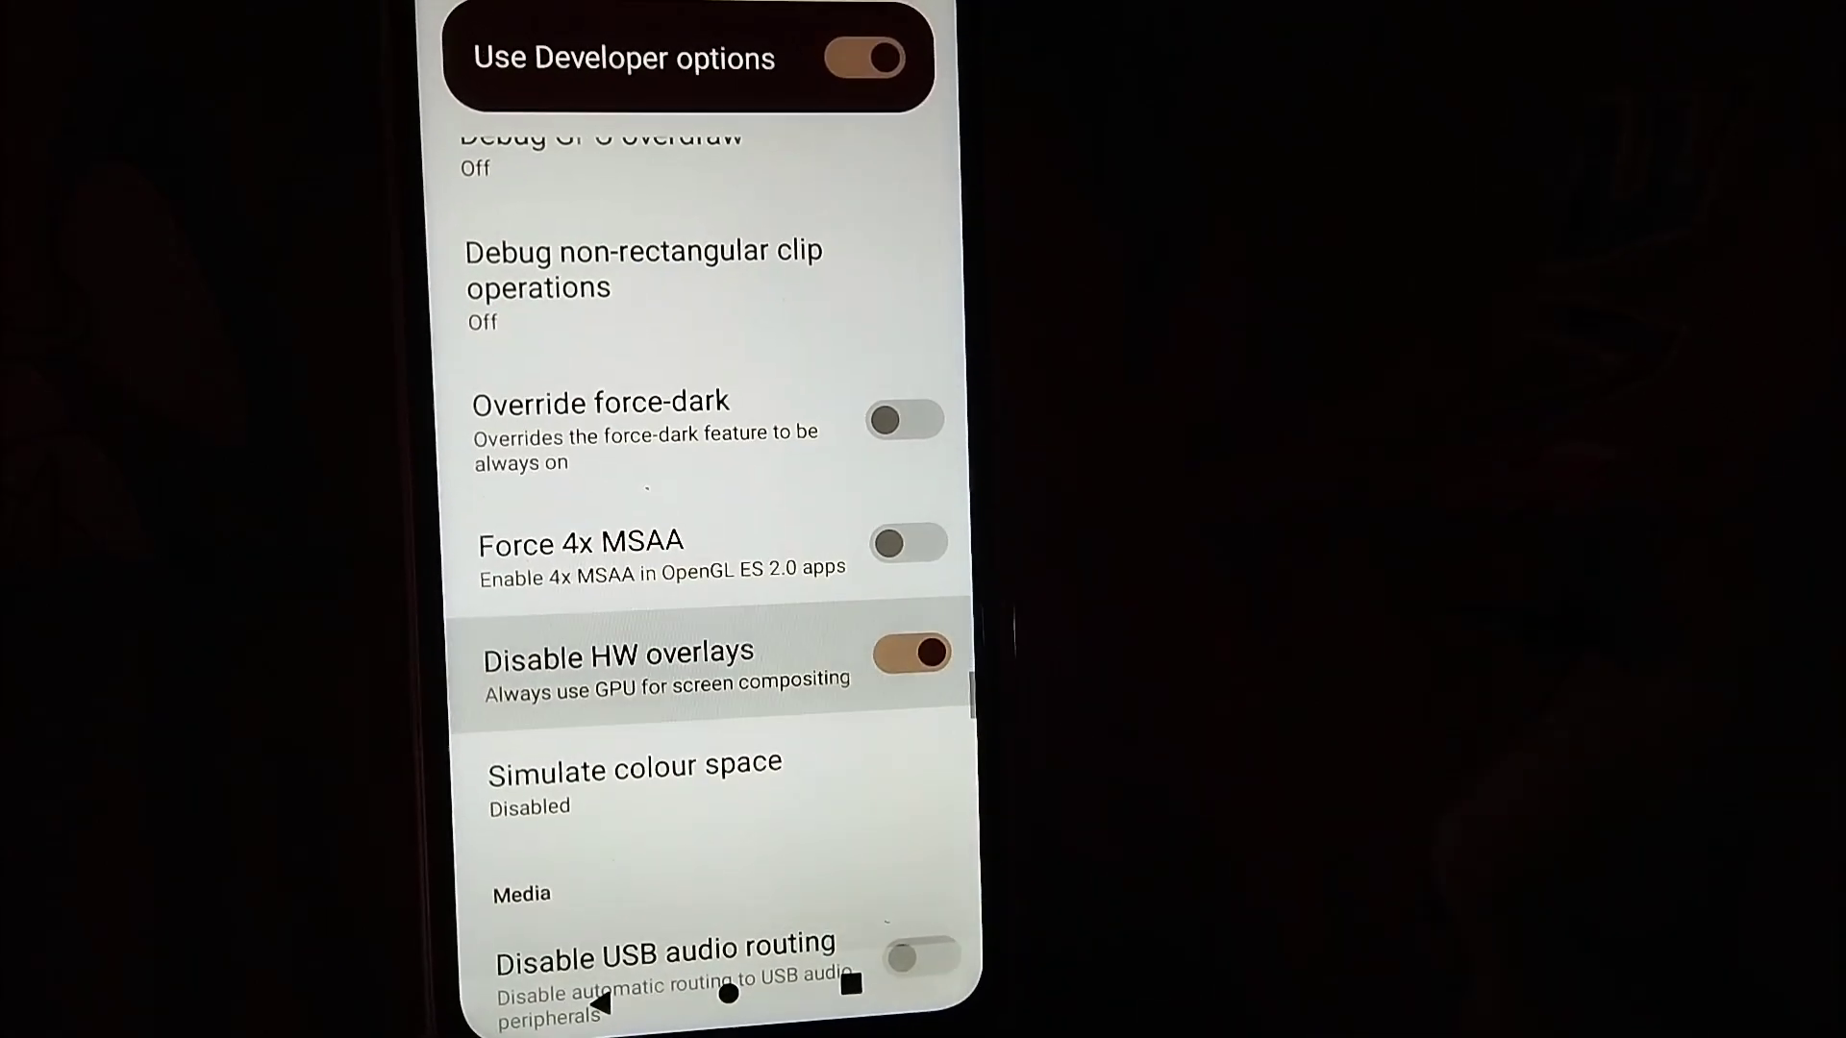